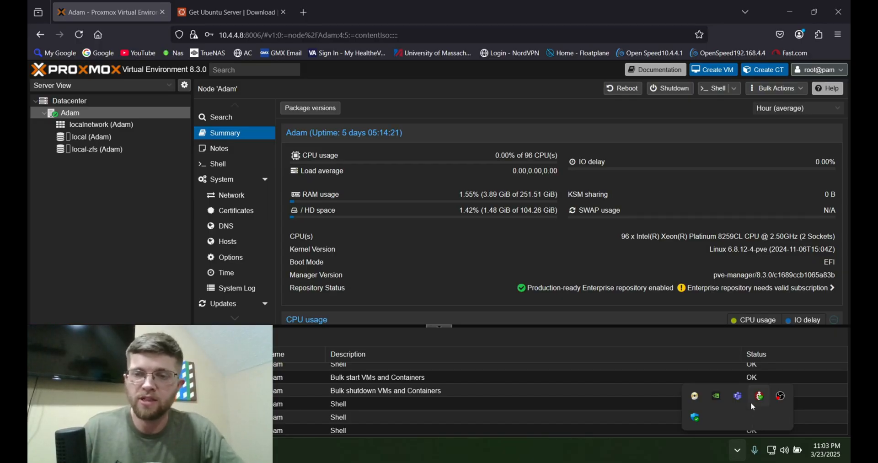
mouse_move(758, 396)
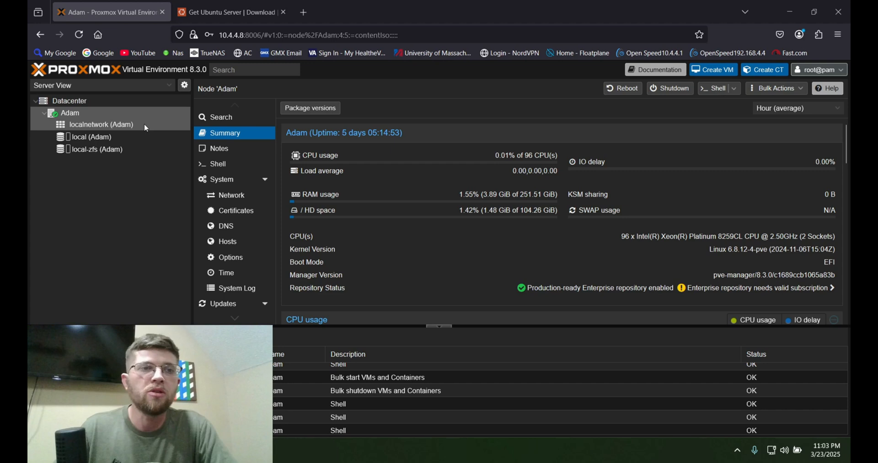
mouse_move(90, 137)
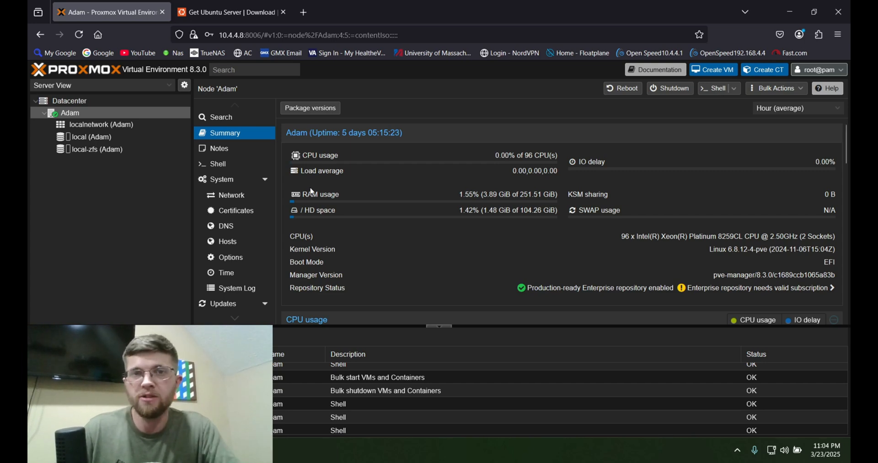
mouse_move(113, 140)
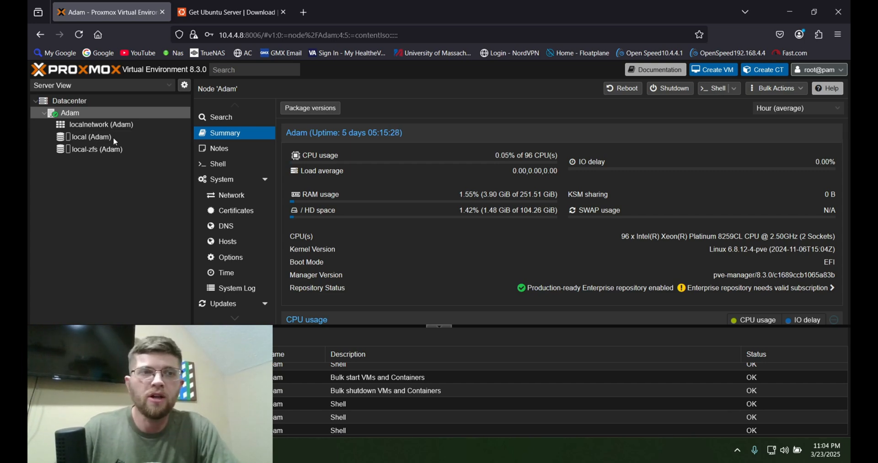
Show the ISO images stored on node Adam's local storage.
left_click(90, 136)
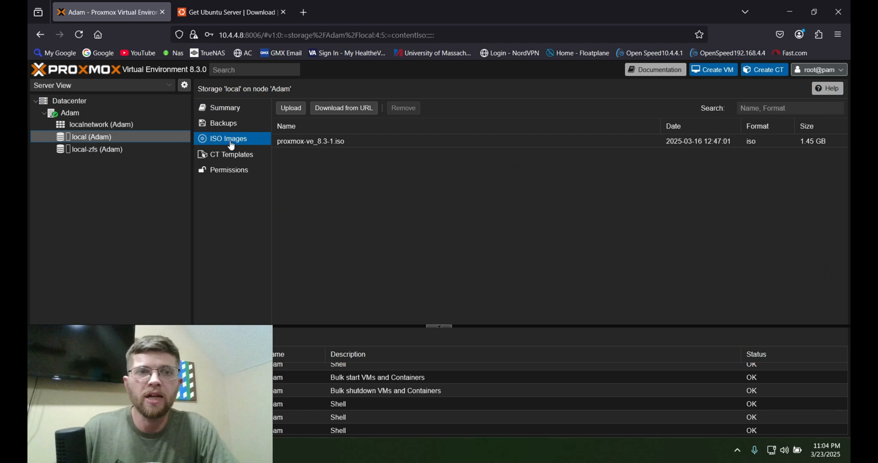
left_click(230, 12)
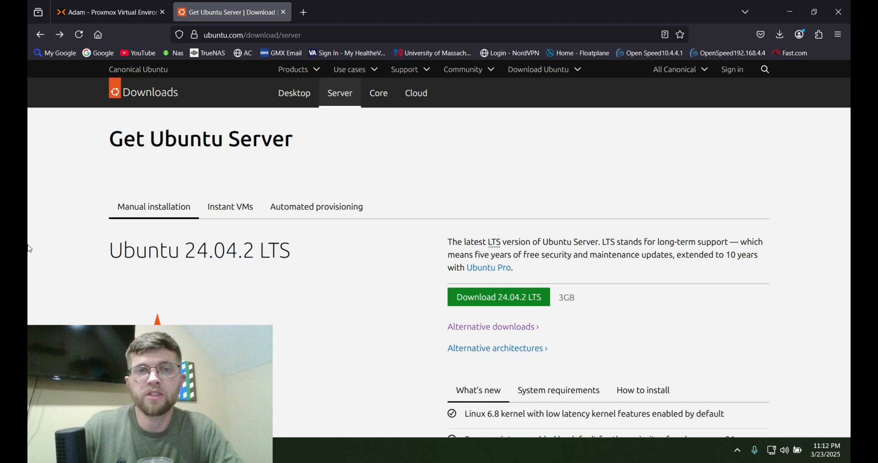
Start the Ubuntu Server 24.04.2 LTS download from ubuntu.com, then return to Proxmox's ISO list.
scroll("down", 3)
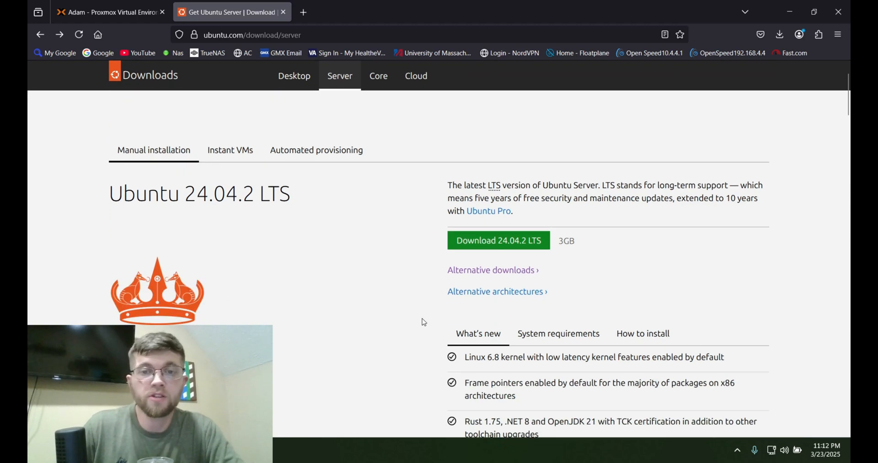
mouse_move(498, 240)
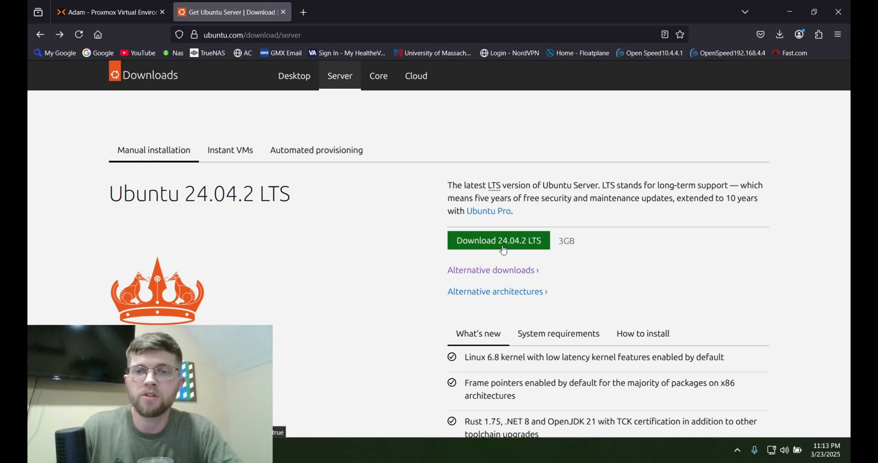
left_click(490, 270)
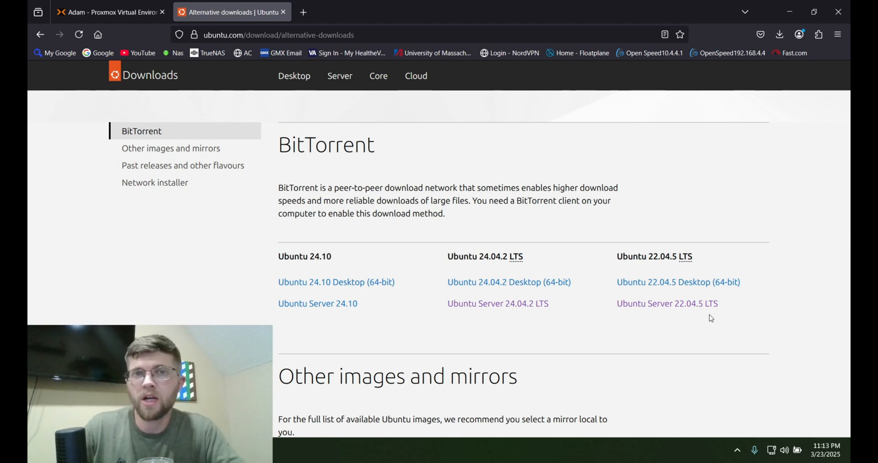
mouse_move(829, 336)
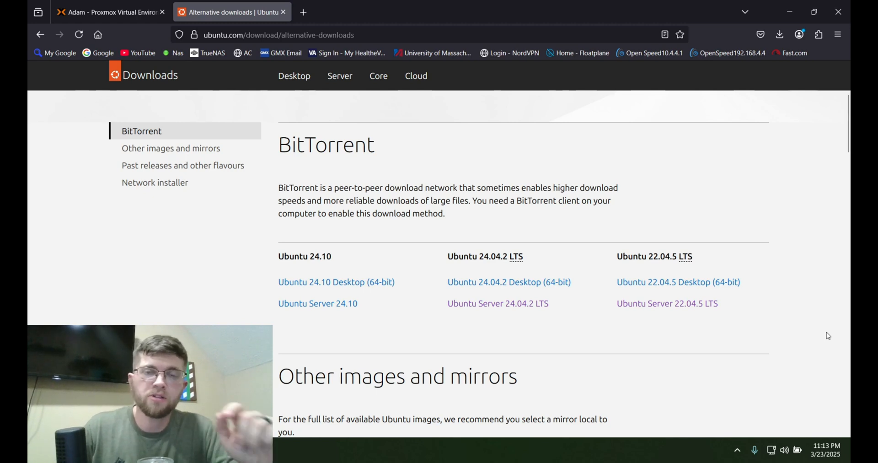
mouse_move(832, 71)
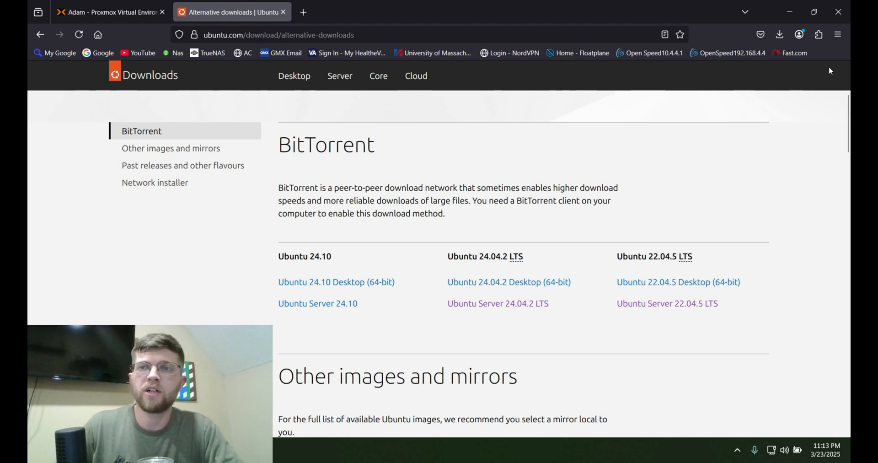
left_click(109, 12)
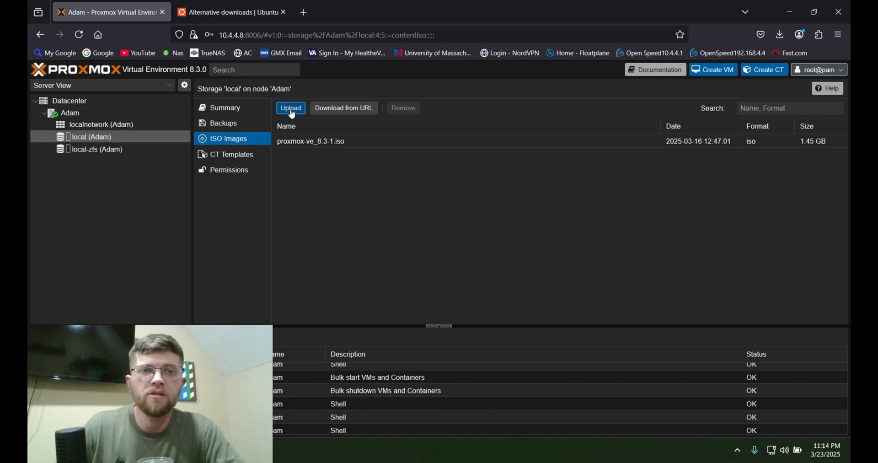
Upload ubuntu-22.04.5-live-server-amd64.iso from Downloads > New folder into local storage.
left_click(289, 108)
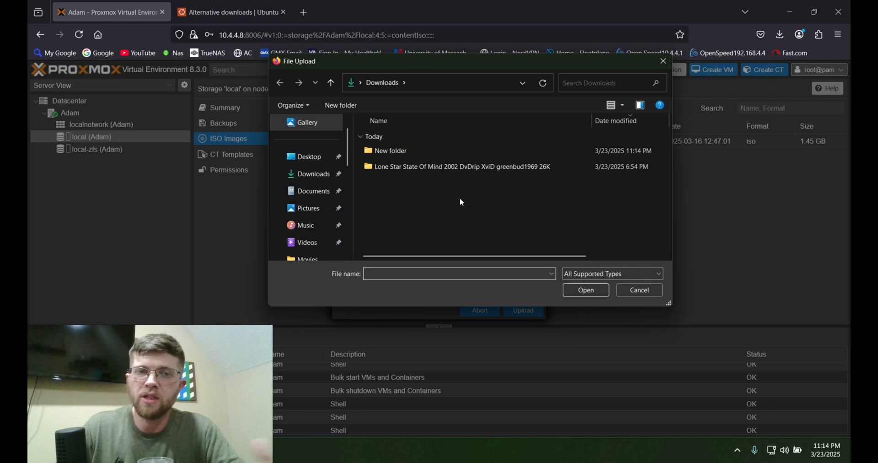
mouse_move(454, 199)
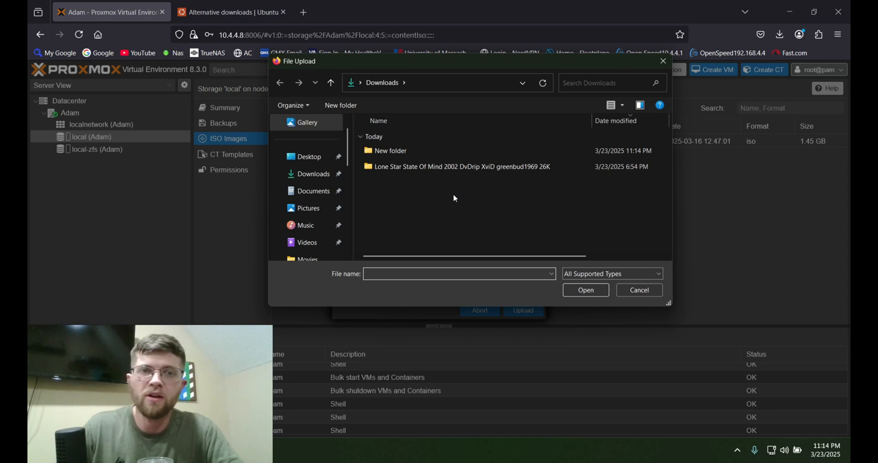
double_click(391, 150)
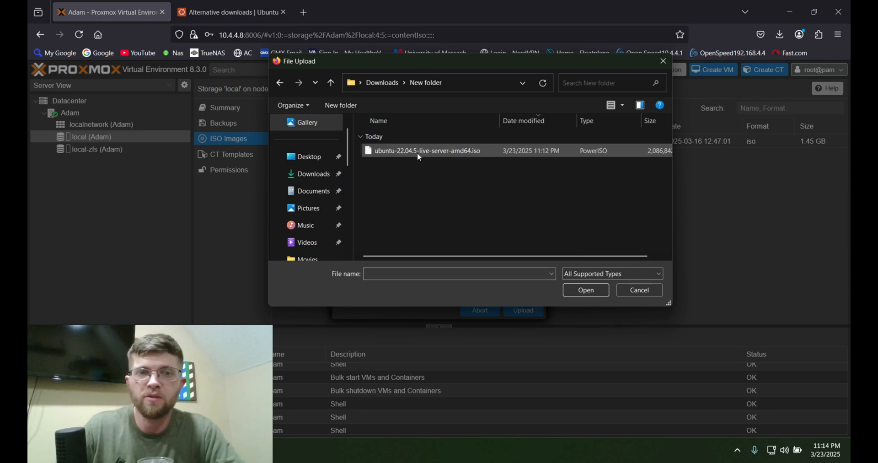
left_click(428, 150)
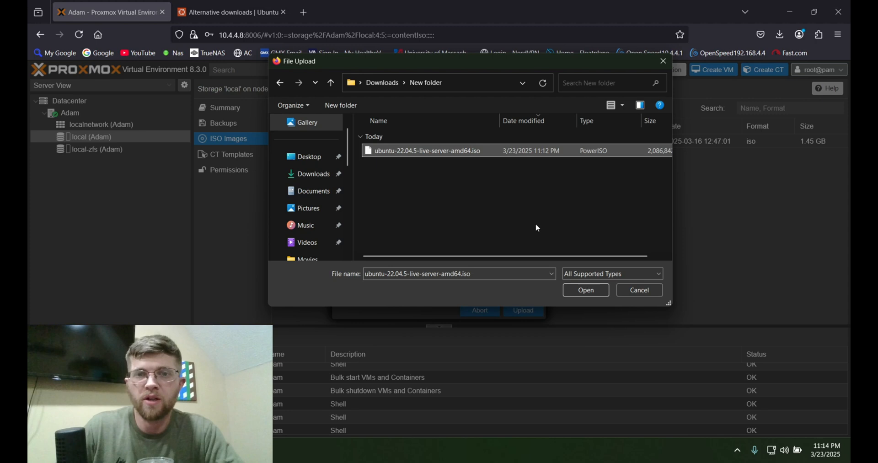
left_click(585, 290)
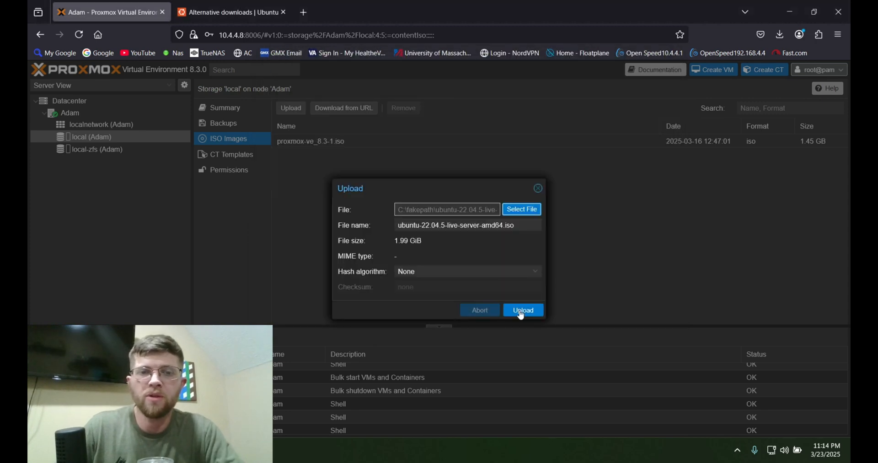
left_click(523, 310)
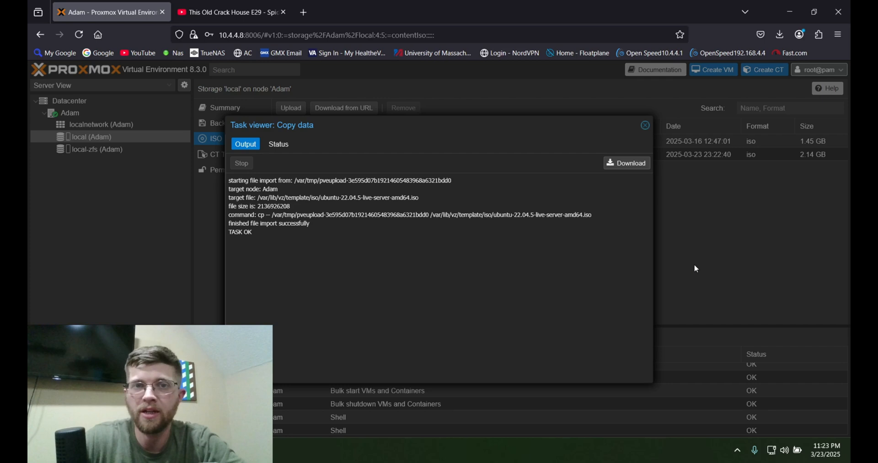
mouse_move(695, 269)
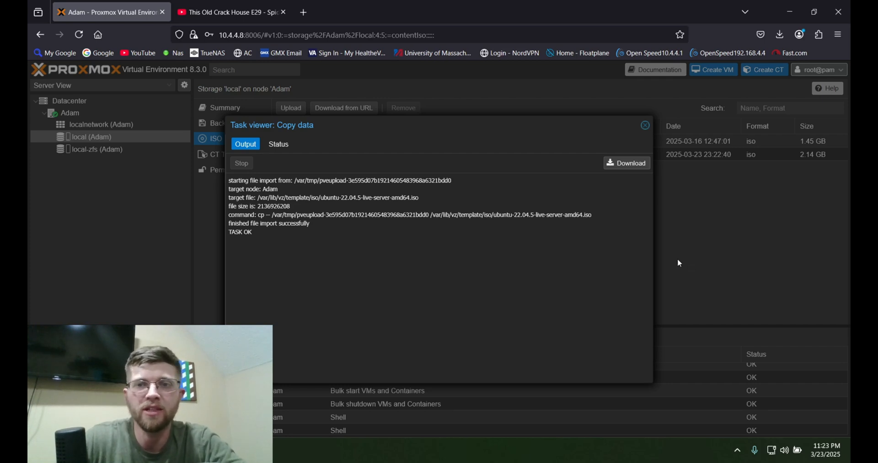
Close the finished upload task log to see the Ubuntu 22.04.5 ISO listed.
left_click(645, 125)
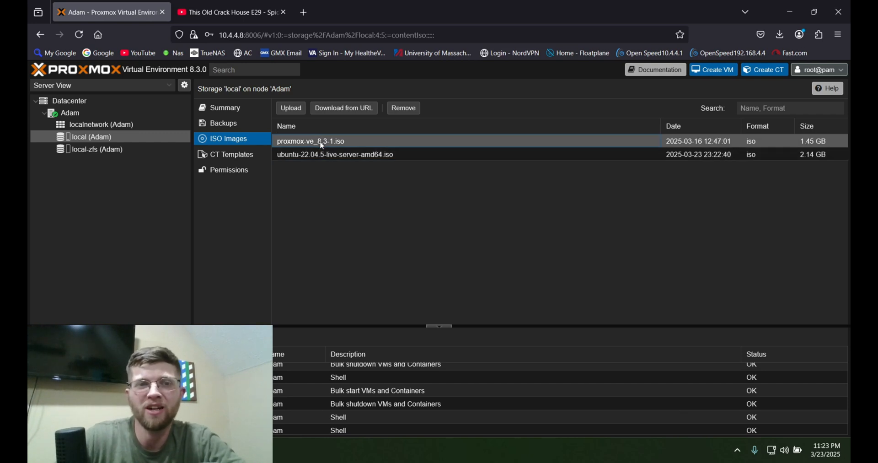
mouse_move(334, 175)
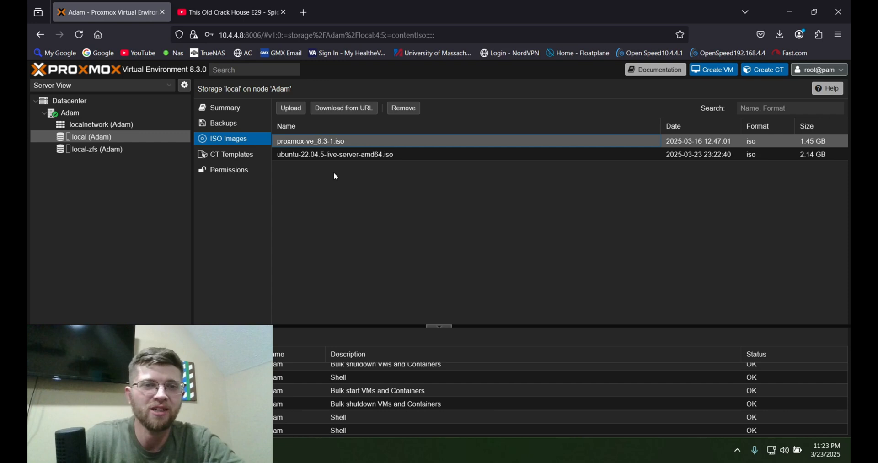
mouse_move(459, 167)
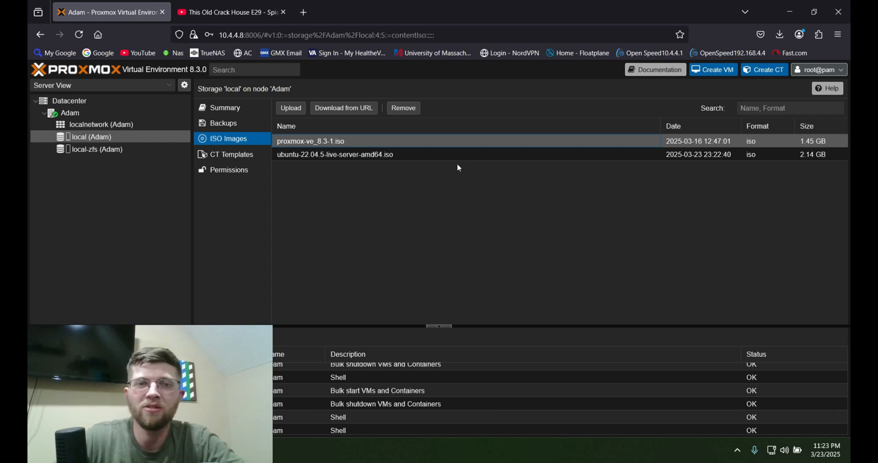
Begin a new VM named MyUbuntuServer using the Ubuntu 22.04.5 server ISO as install media.
left_click(70, 112)
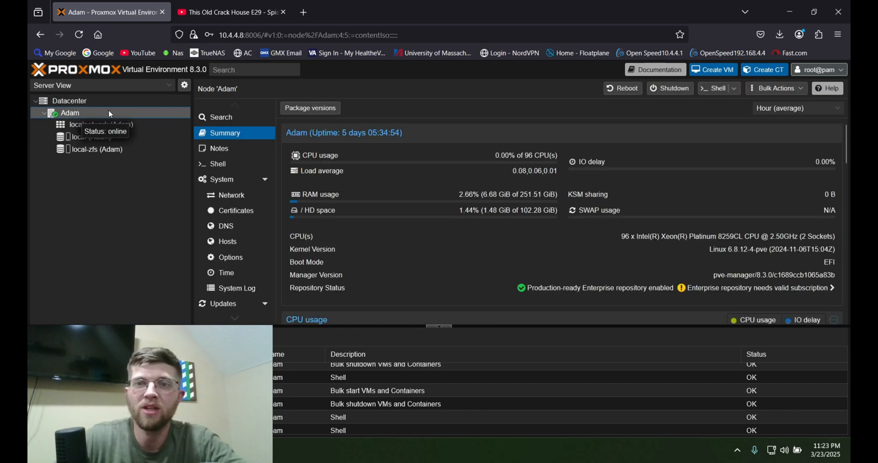
mouse_move(744, 80)
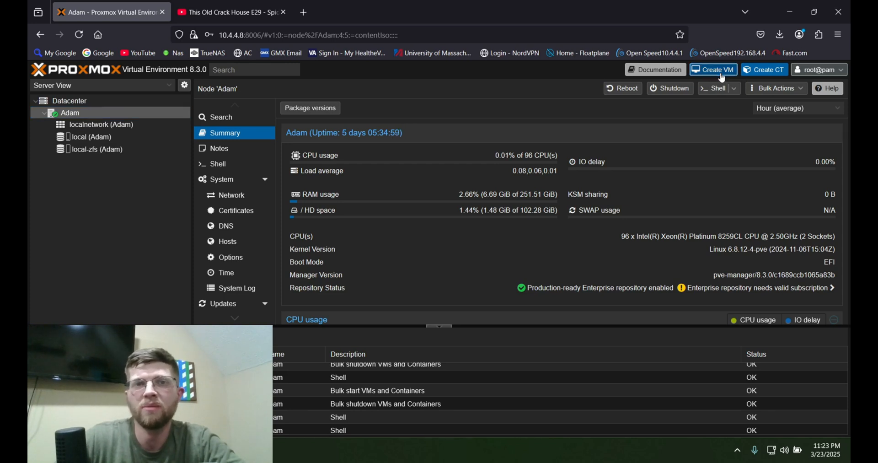
left_click(713, 69)
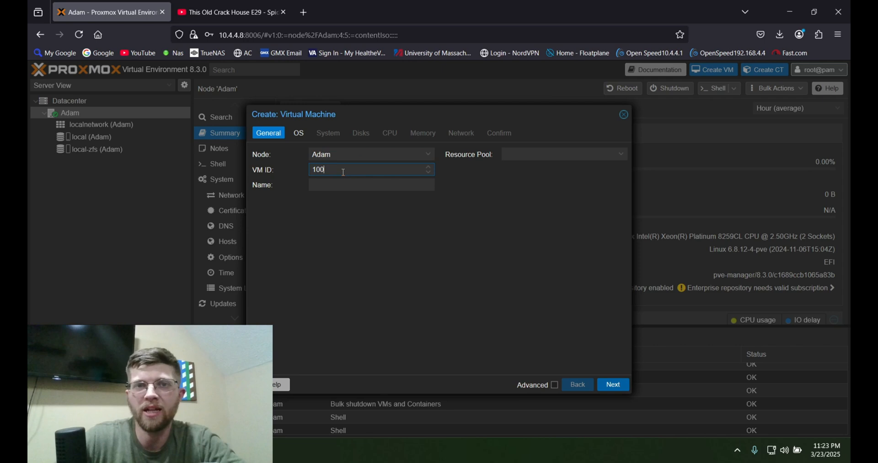
left_click(372, 185)
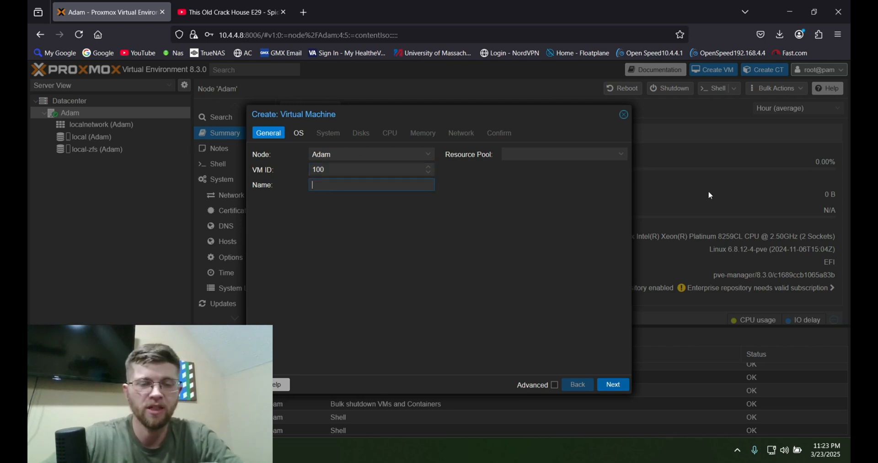
type("Ubuntu Server")
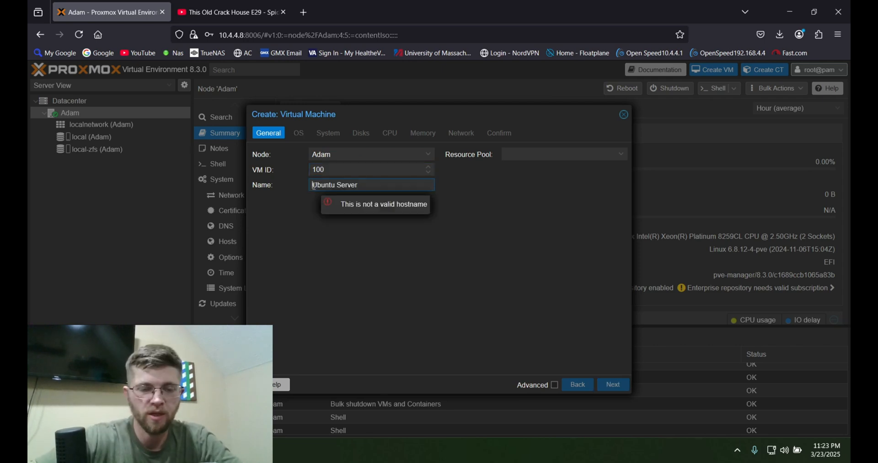
type("MyUbuntuServer")
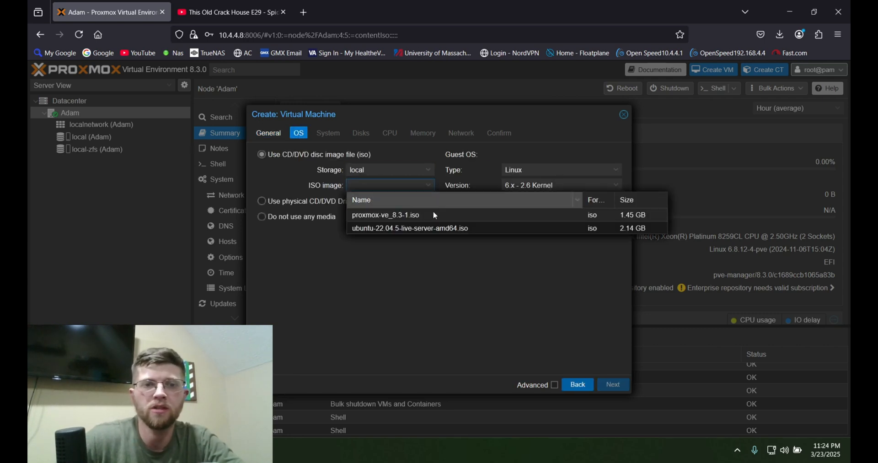
left_click(612, 384)
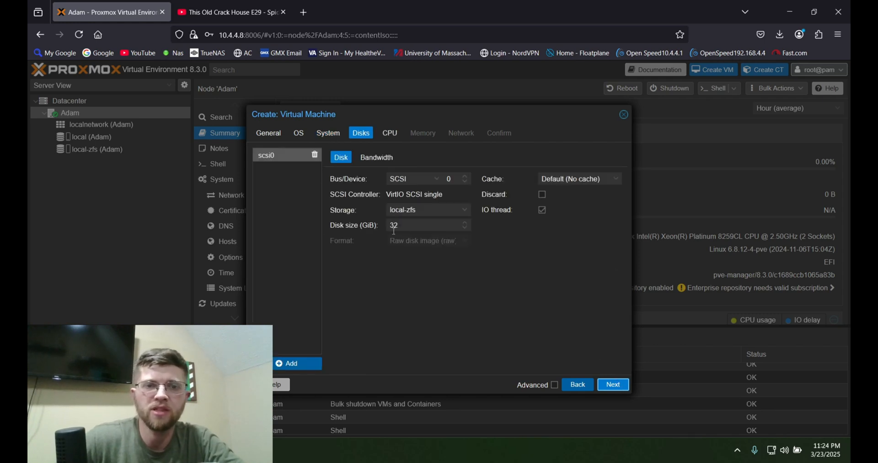
Keep the 32 GiB disk, set 2 sockets and 10 cores with 16000 MiB memory, and reach the summary.
left_click(389, 132)
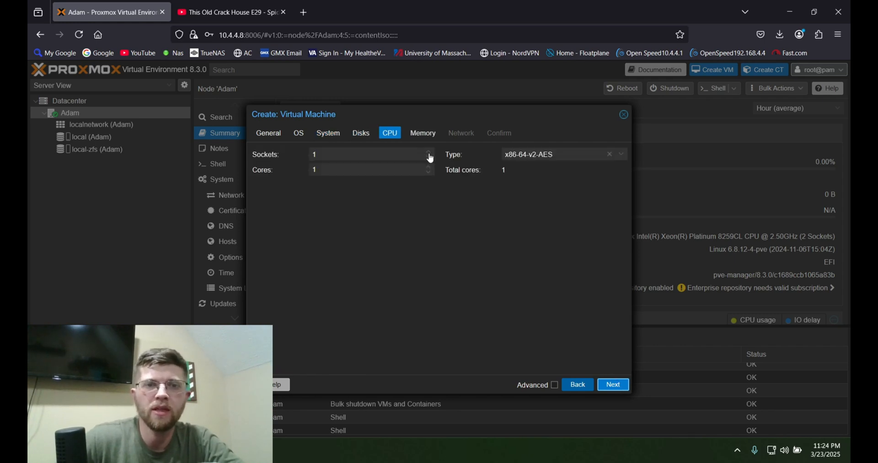
left_click(428, 151)
type("7")
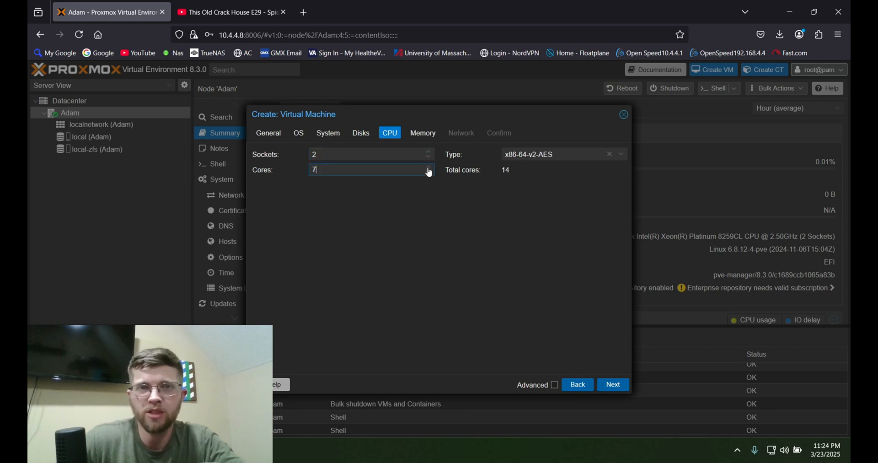
left_click(429, 167)
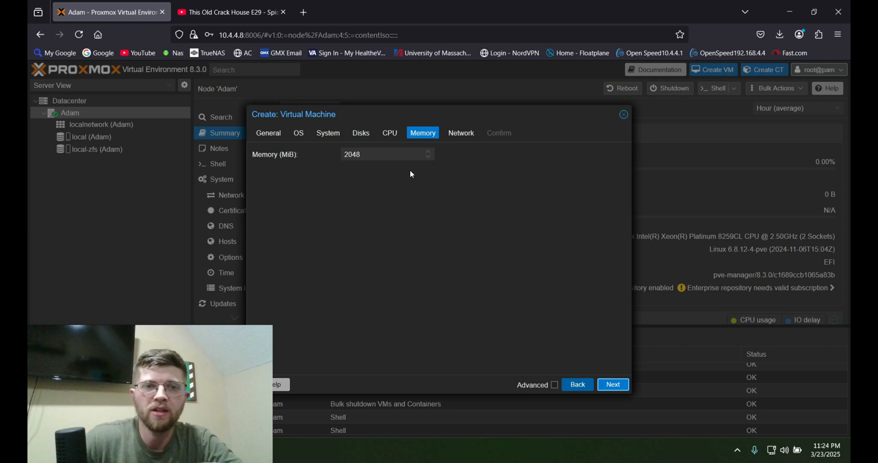
mouse_move(427, 157)
type("16000")
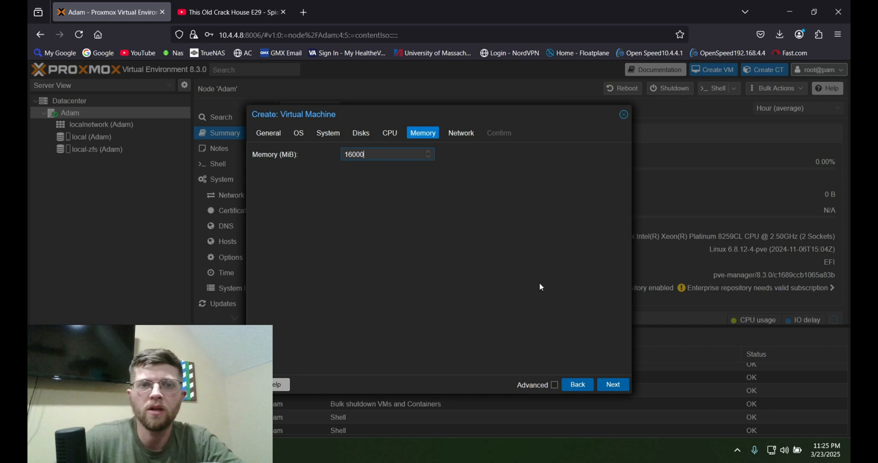
left_click(613, 384)
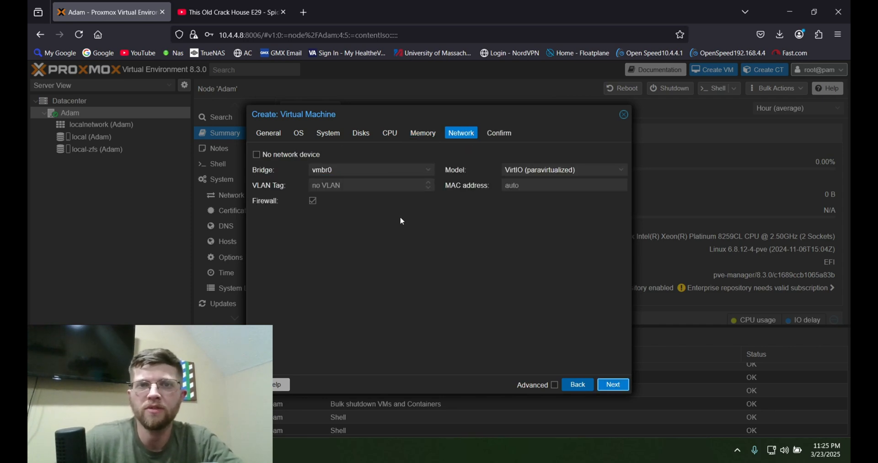
left_click(613, 384)
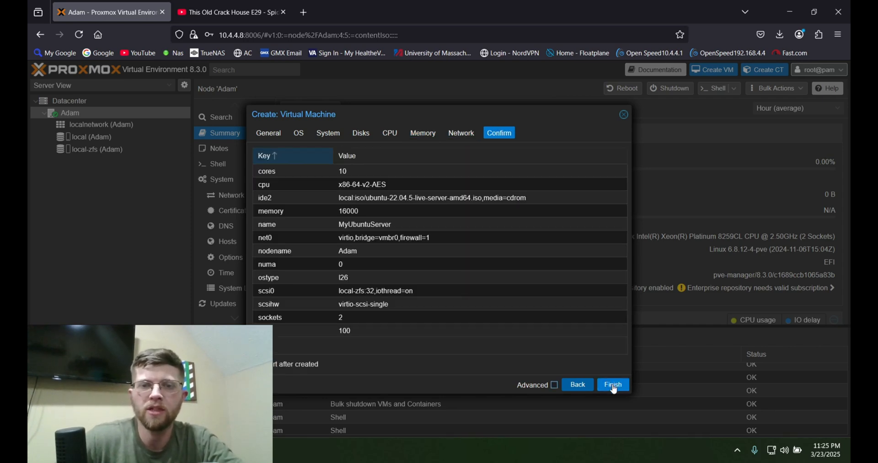
Finish creating VM 100 MyUbuntuServer and power it on from its console.
left_click(612, 384)
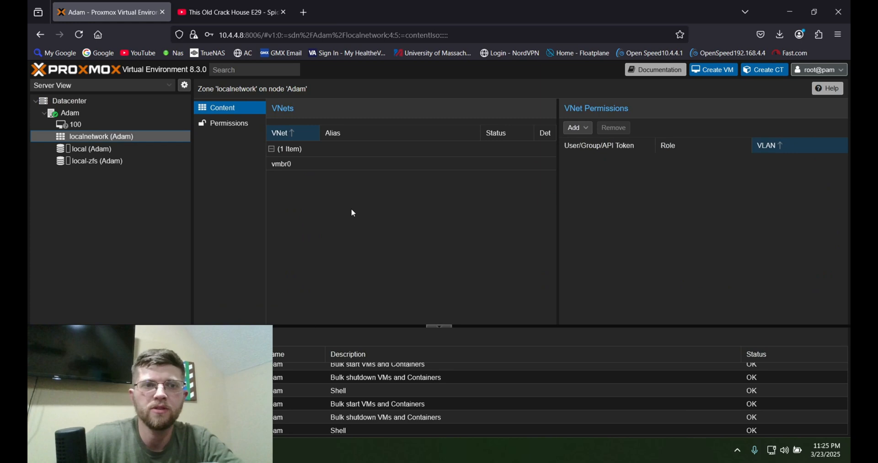
left_click(104, 124)
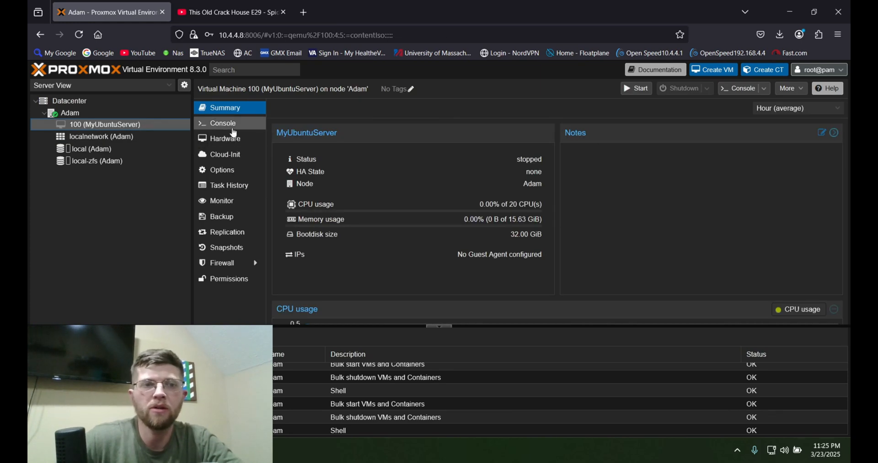
left_click(223, 123)
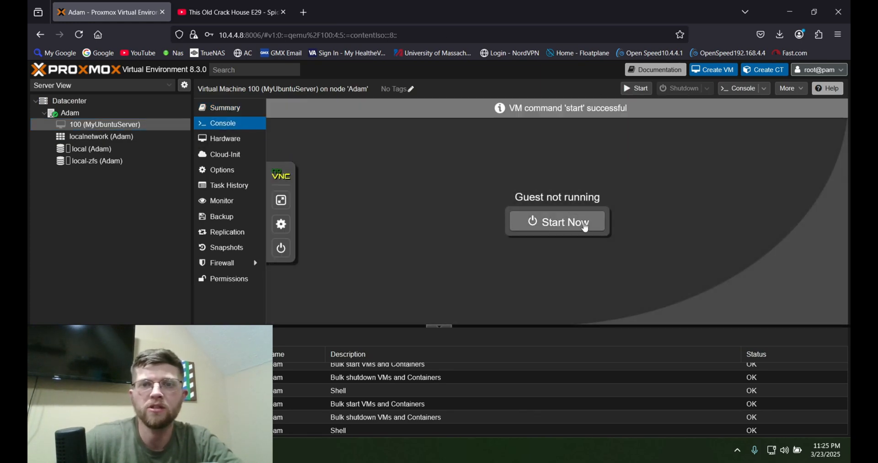
left_click(557, 222)
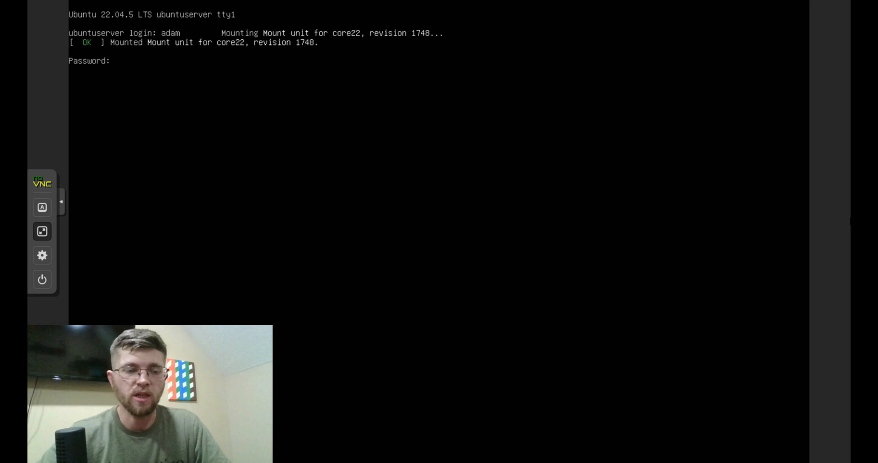
Submit the login credentials at the Ubuntu 22.04.5 console prompt.
key("Return")
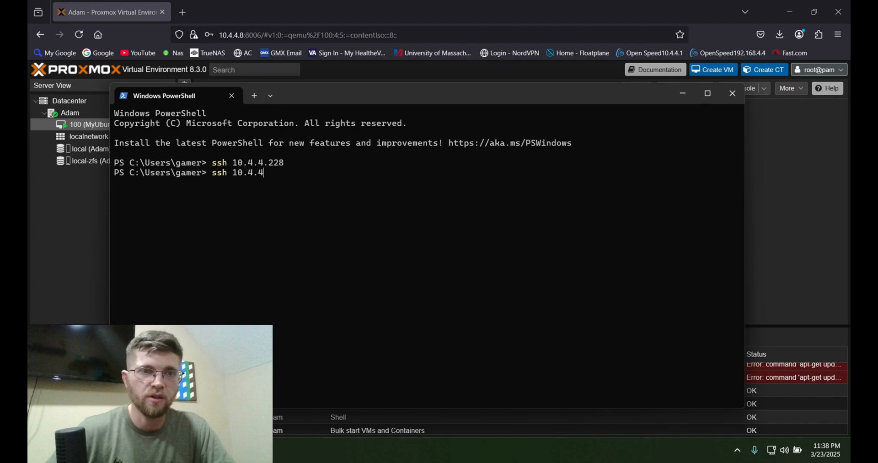
Run the ssh command to connect to the Ubuntu server VM.
key("Return")
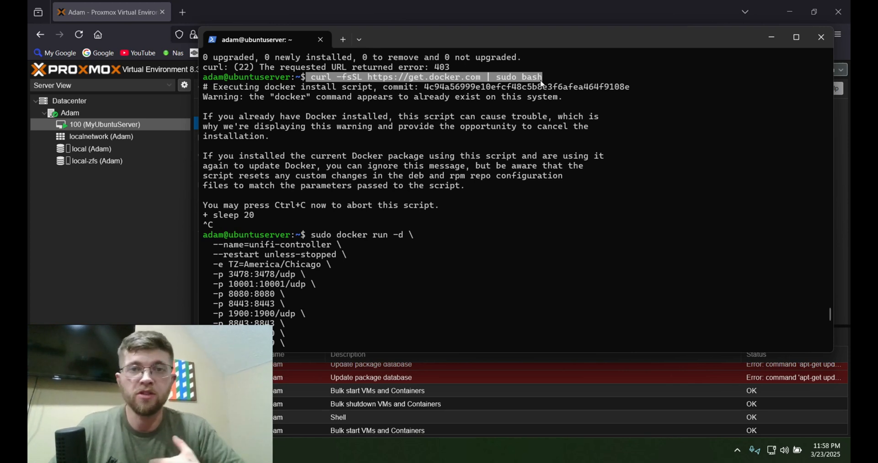
mouse_move(427, 151)
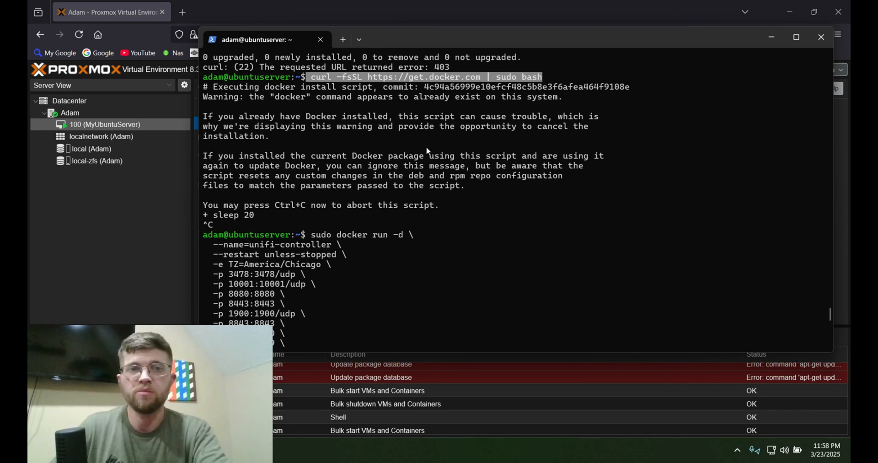
mouse_move(269, 179)
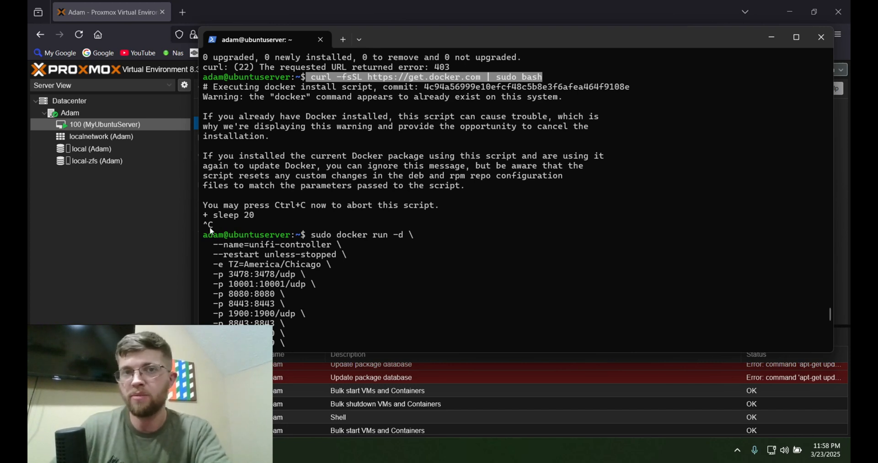
Run the unifi-controller docker container and pick out the server address 10.4.4.226 from ip a.
left_click_drag(346, 165, 398, 175)
type("ip a")
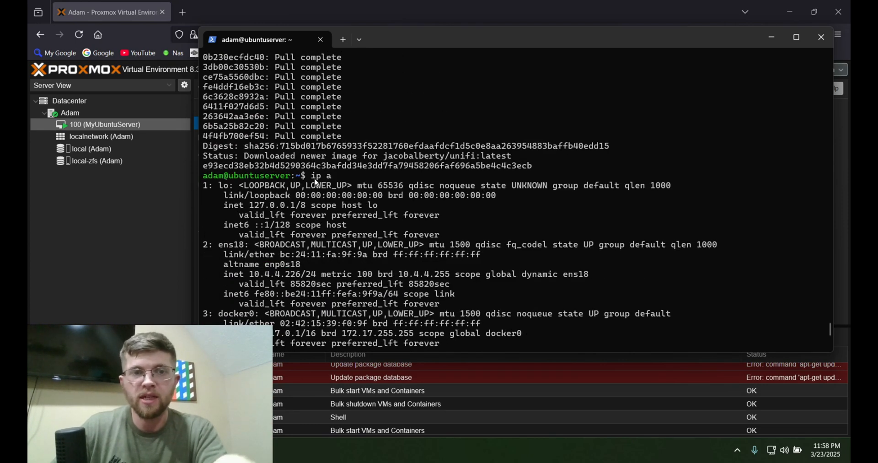
scroll("down", 3)
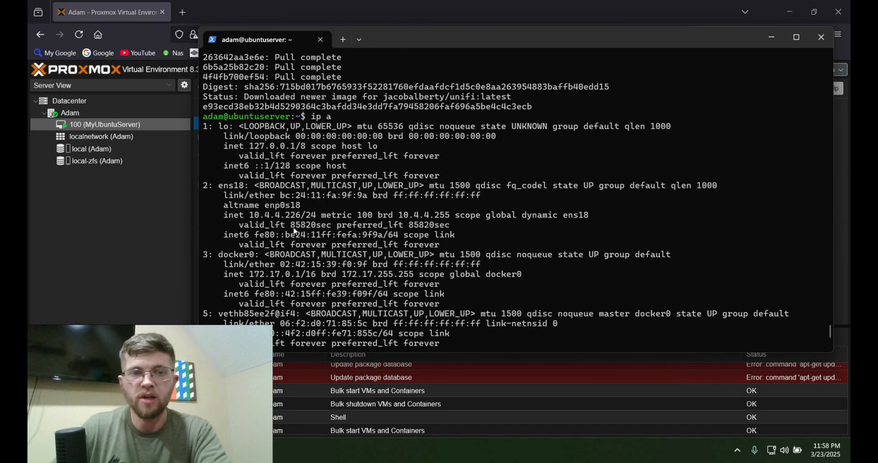
double_click(282, 215)
type("sudo docker ps")
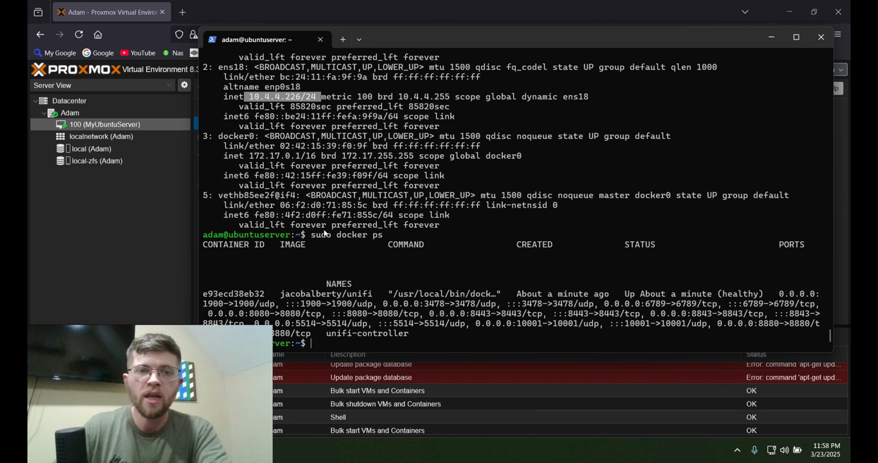
mouse_move(315, 238)
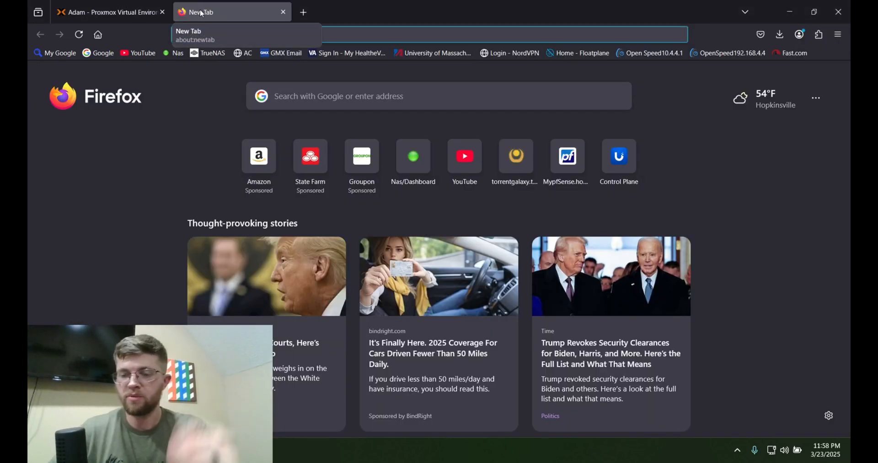
type("https://")
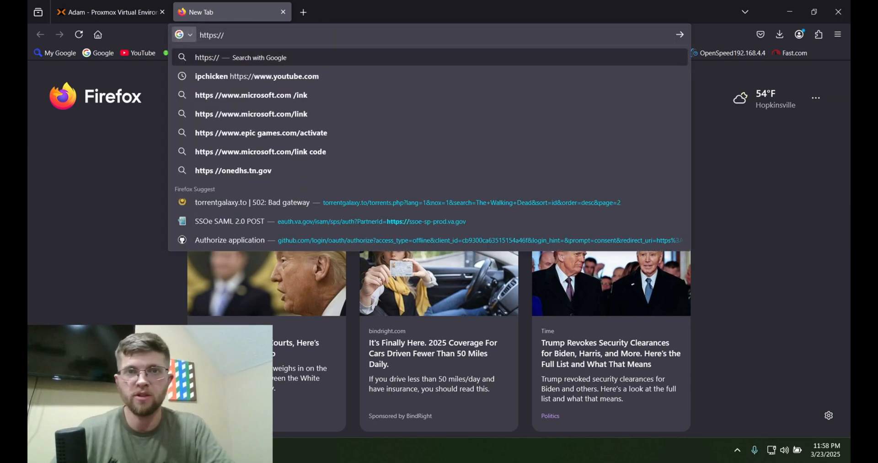
type("10.4.4.226")
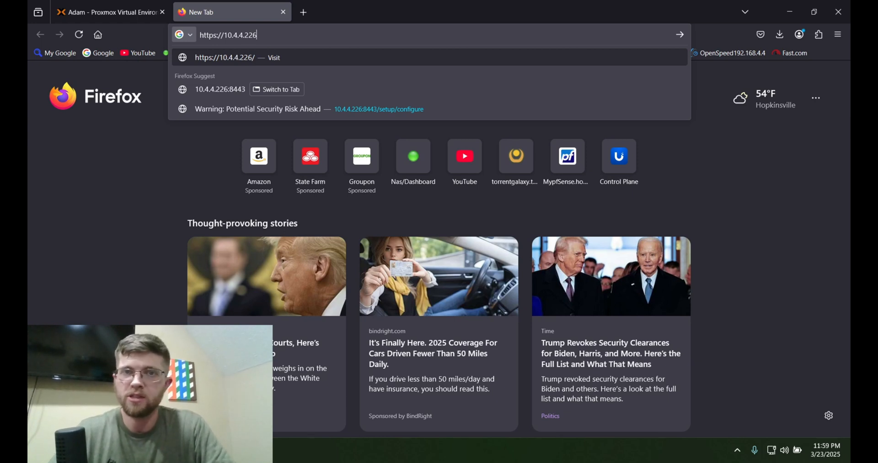
type("8")
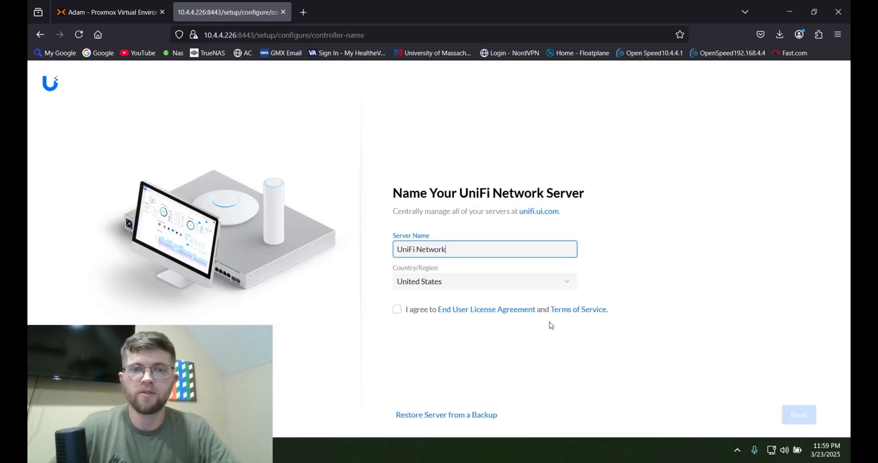
mouse_move(793, 402)
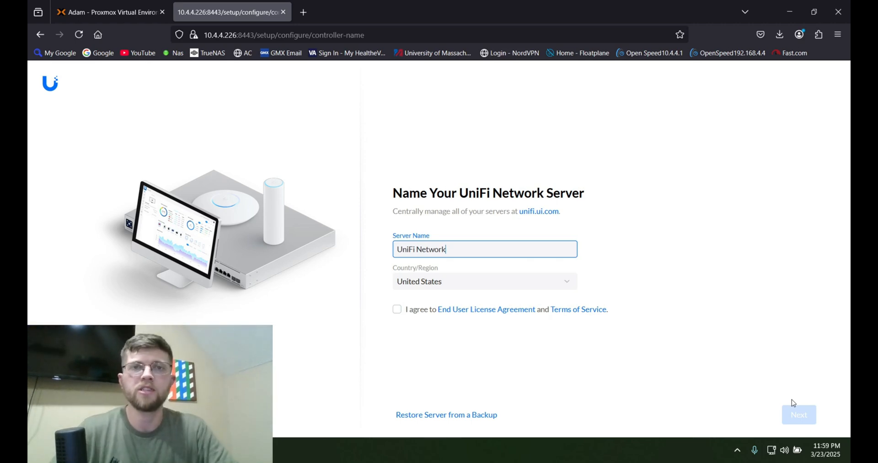